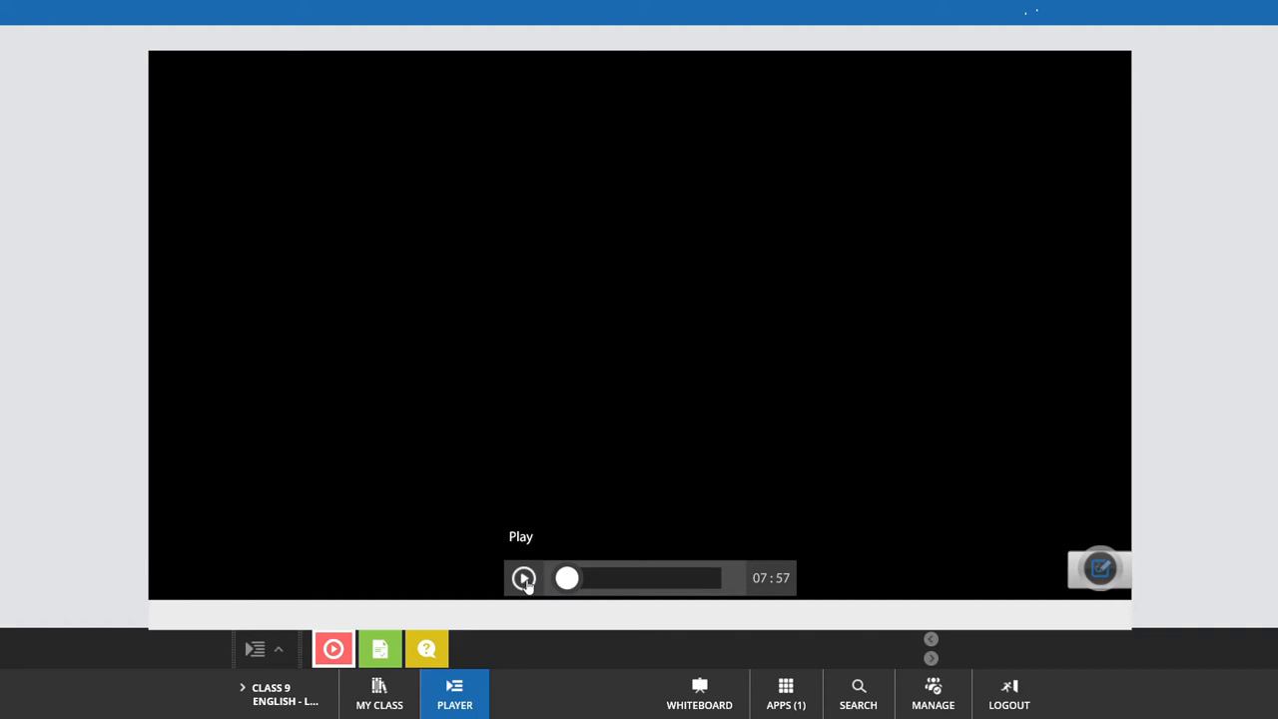
Play the Class 9 English lesson video, opening on the bookshelf scene
{"action": "left_click", "coordinate": [523, 578]}
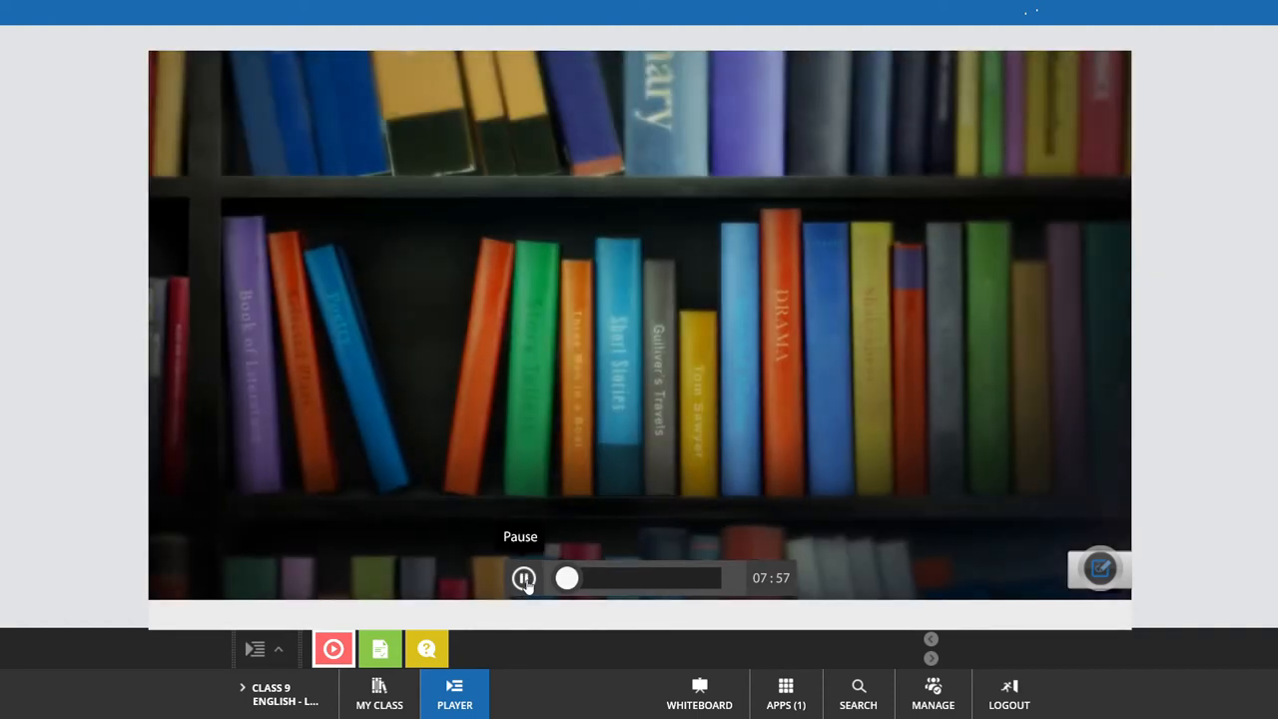